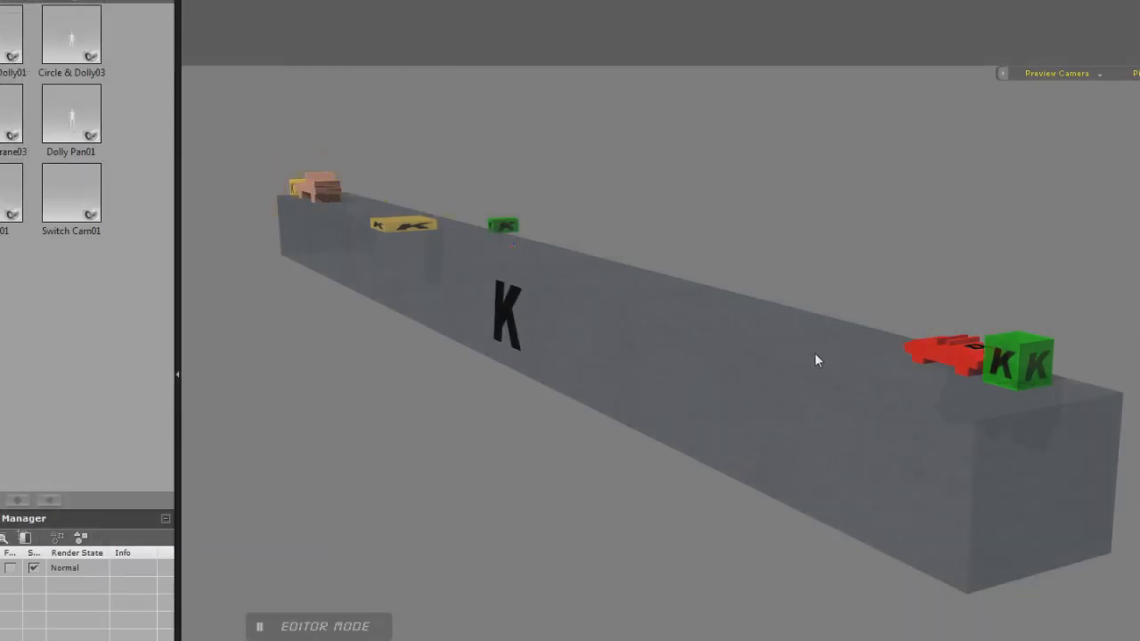
# - Run the physics dummy test so the red car gets knocked sideways on the track
pyautogui.click(323, 187)
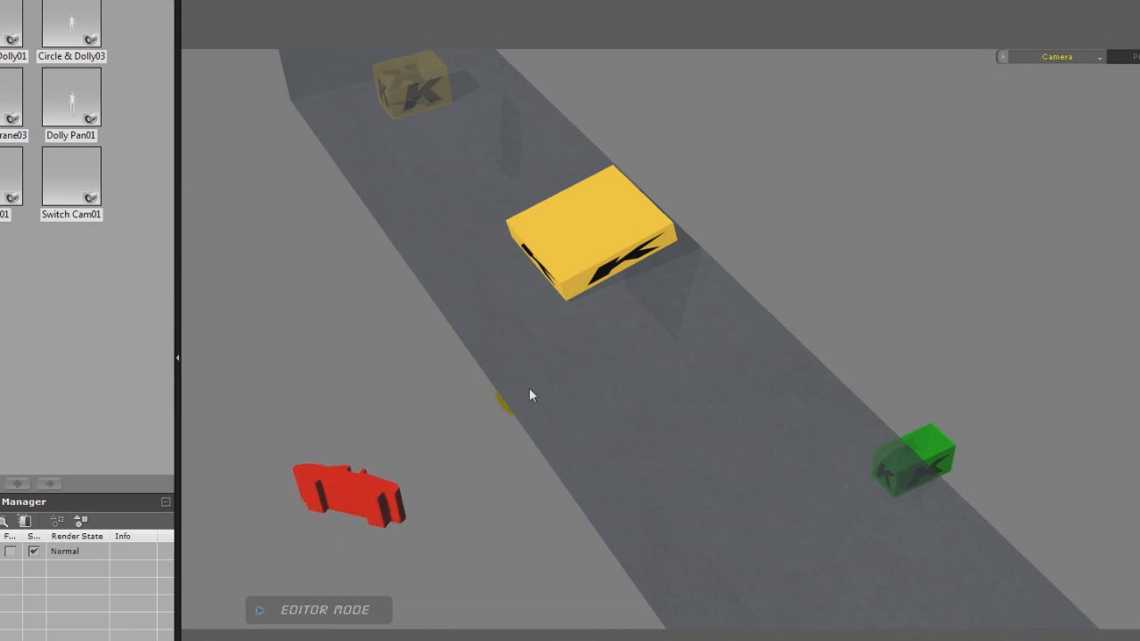
# - Bring up the mountain road scene viewed toward the car with its red proxy box and green dummy
pyautogui.click(583, 630)
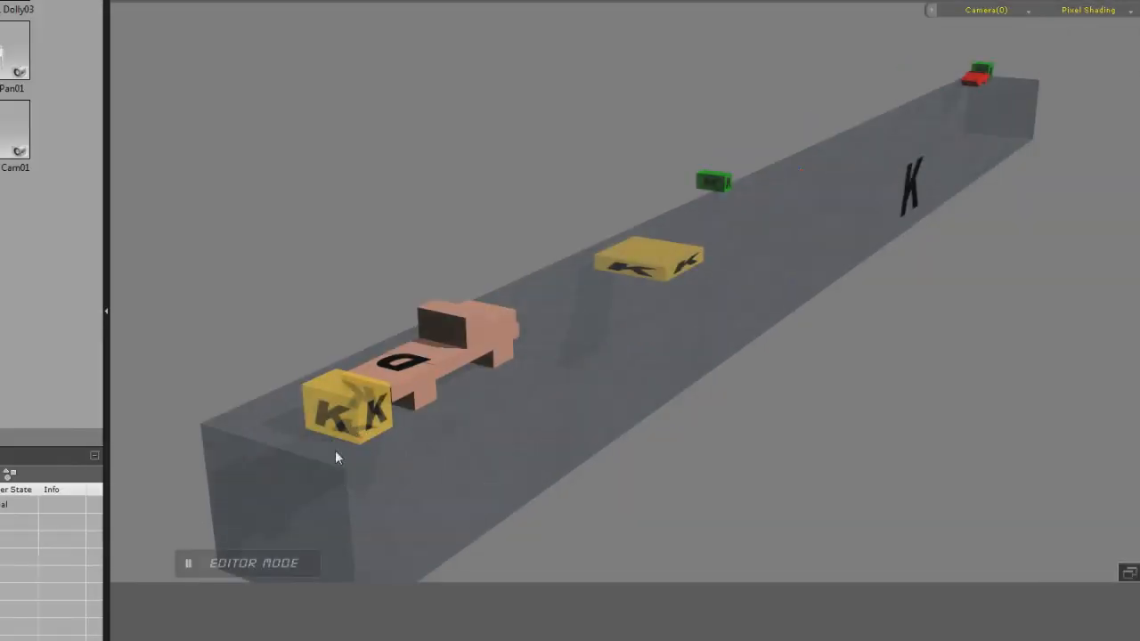
pyautogui.moveTo(452, 355)
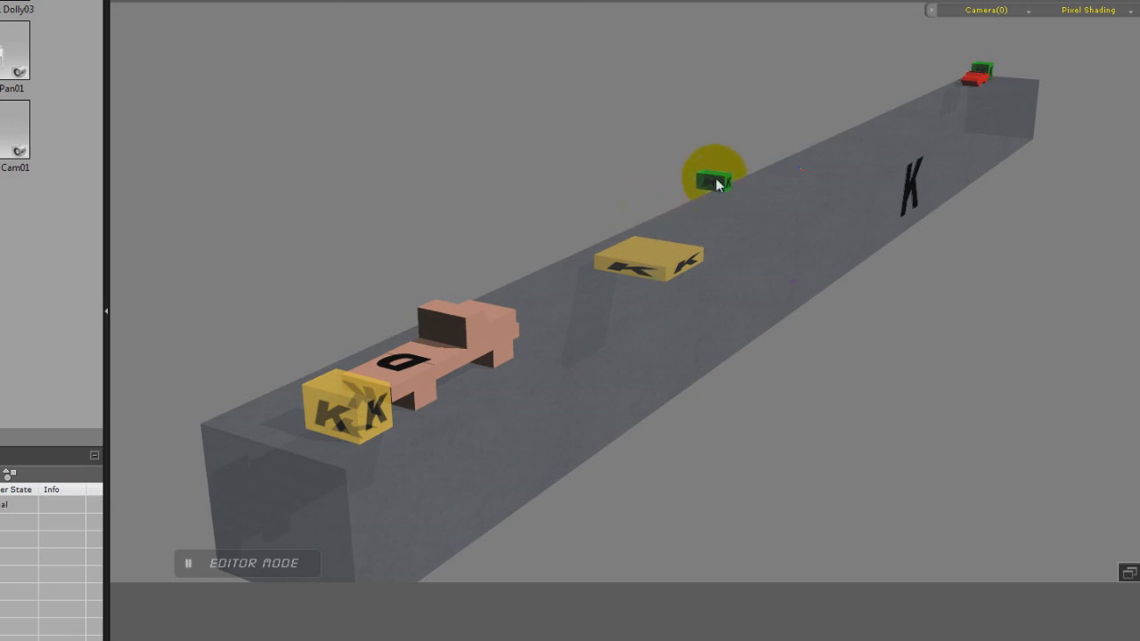
pyautogui.moveTo(707, 198)
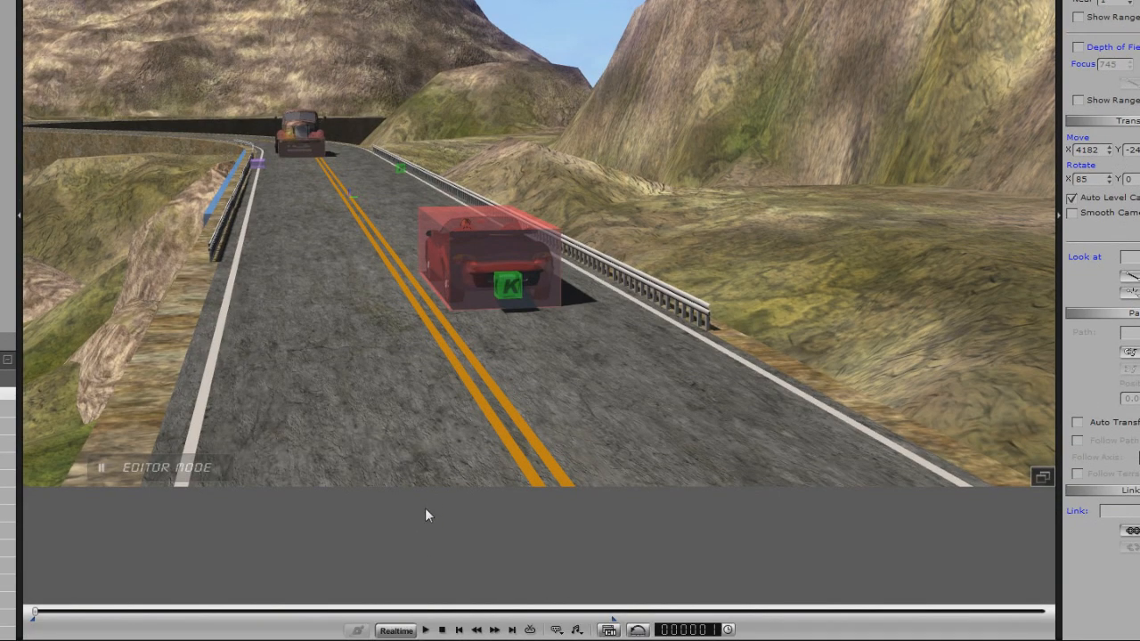
pyautogui.click(426, 630)
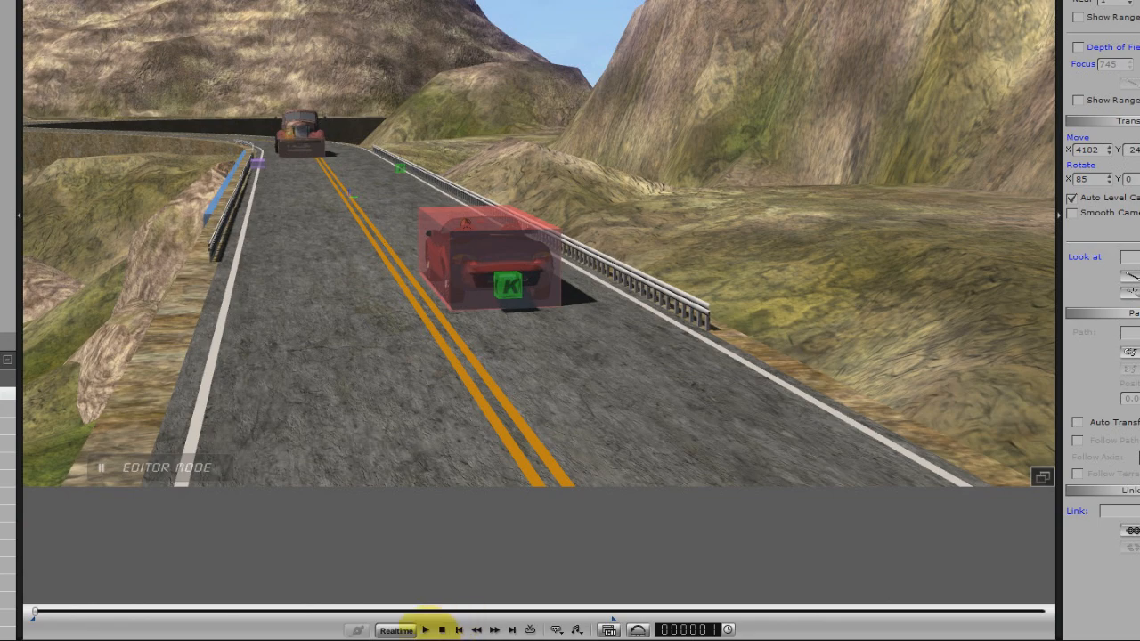
pyautogui.click(425, 630)
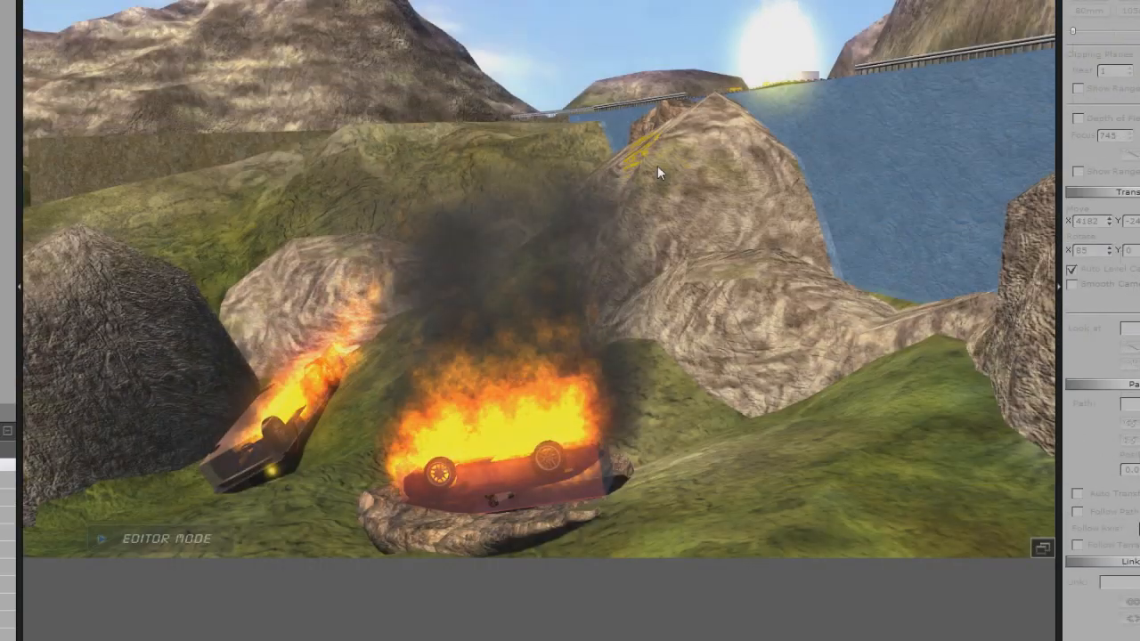
pyautogui.click(425, 629)
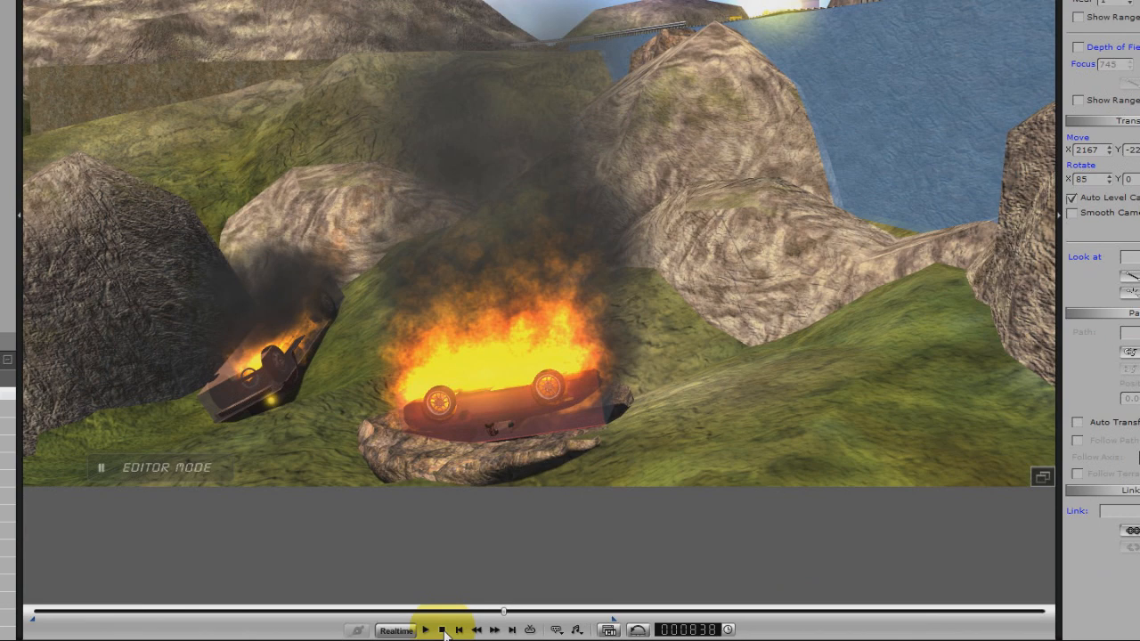
pyautogui.click(443, 629)
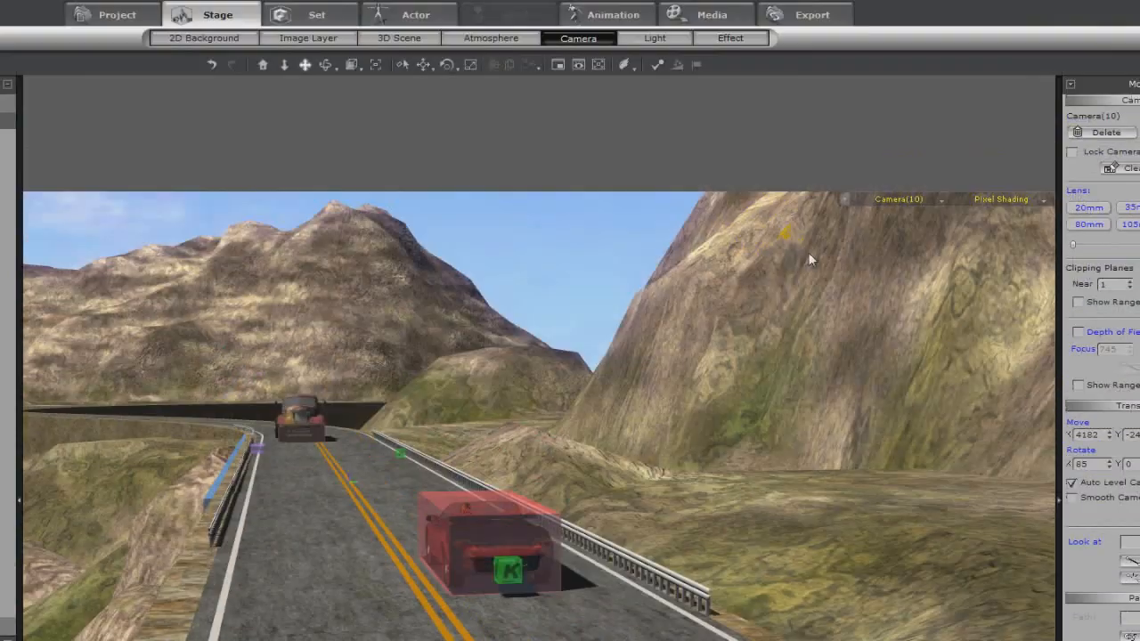
# - Switch to the camera behind the truck looking down the mountain road
pyautogui.click(826, 198)
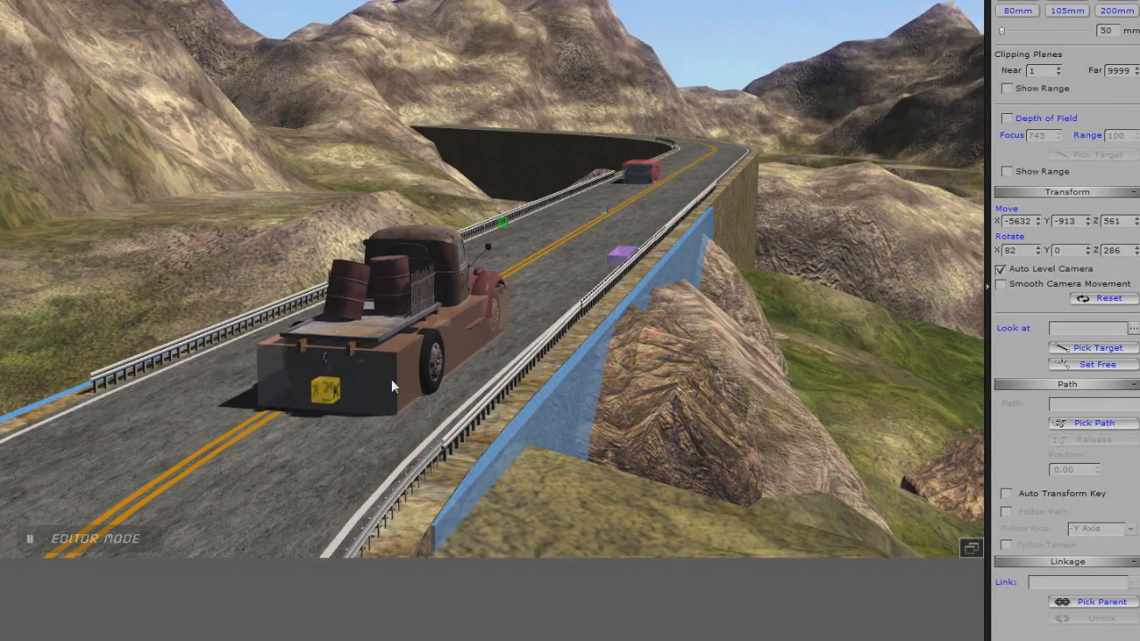
pyautogui.moveTo(437, 280)
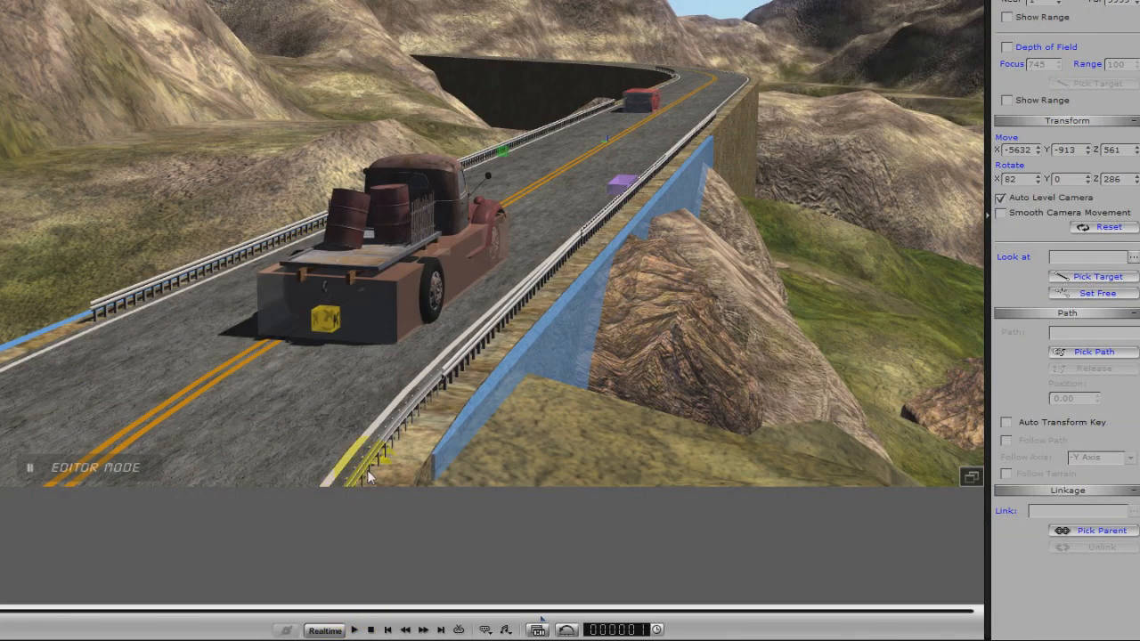
# - Hide the proxy box and dummy blocks and play the truck-and-car crash animation
pyautogui.click(354, 630)
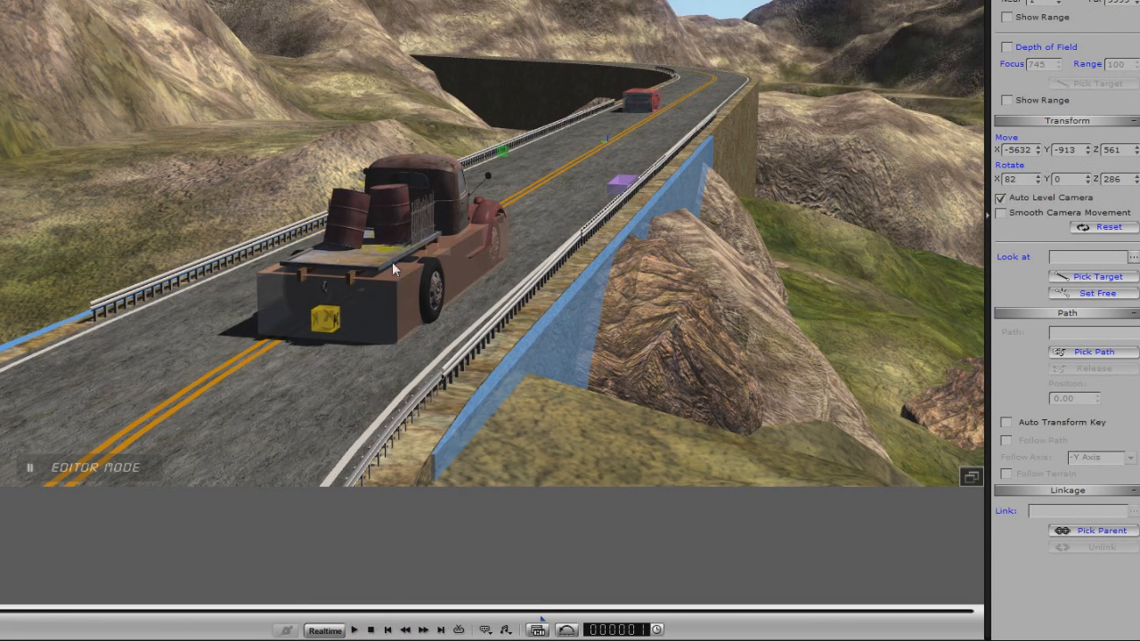
pyautogui.click(355, 631)
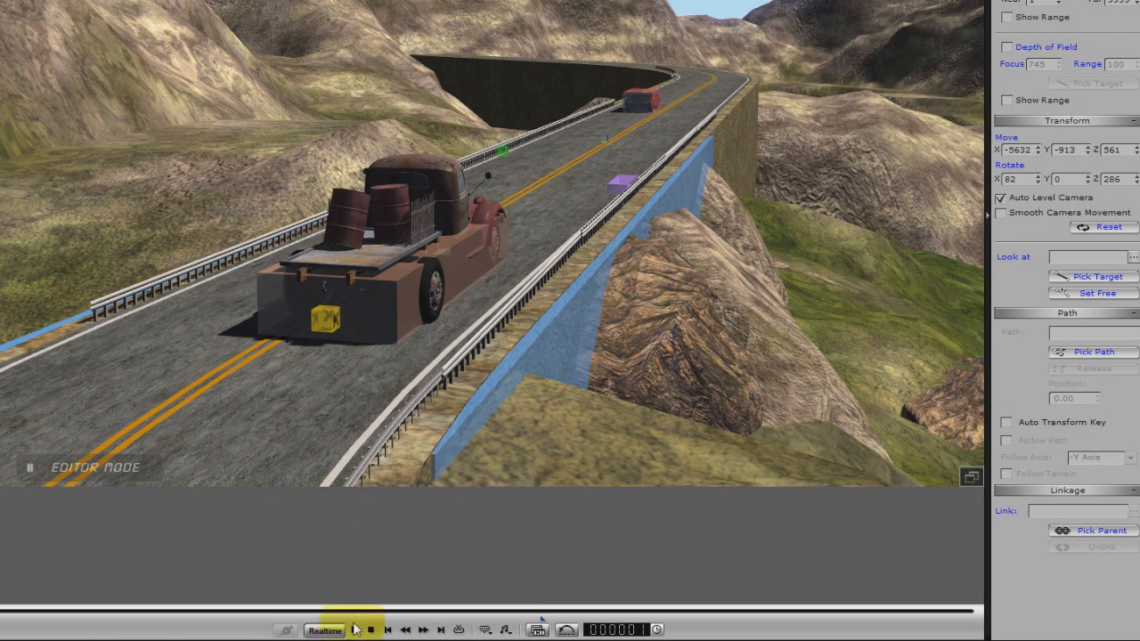
pyautogui.moveTo(356, 630)
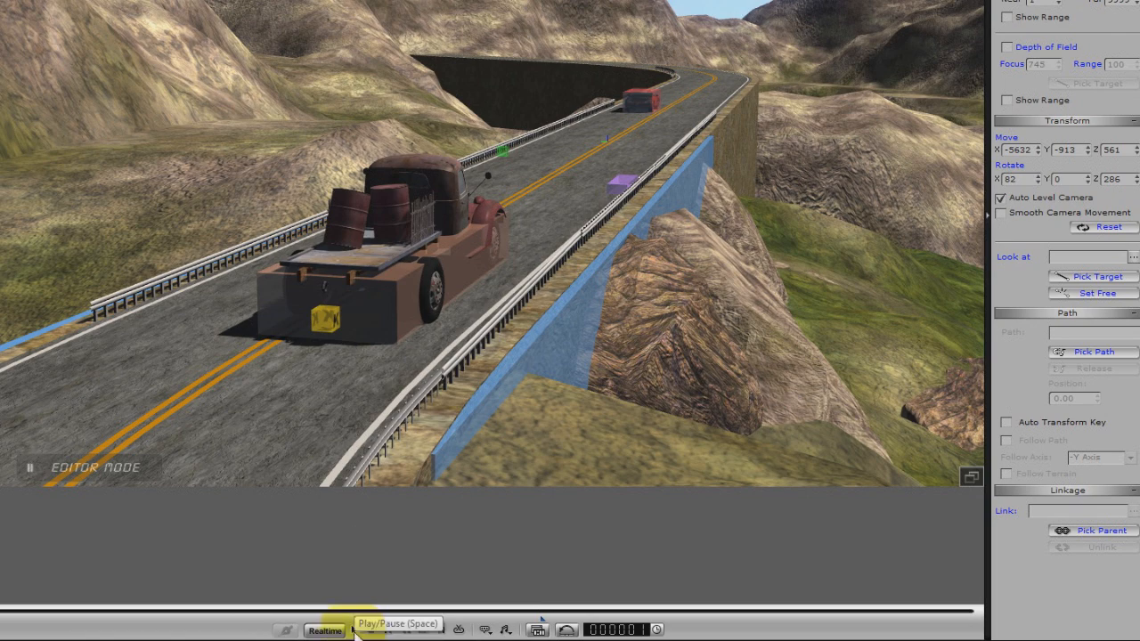
pyautogui.click(356, 628)
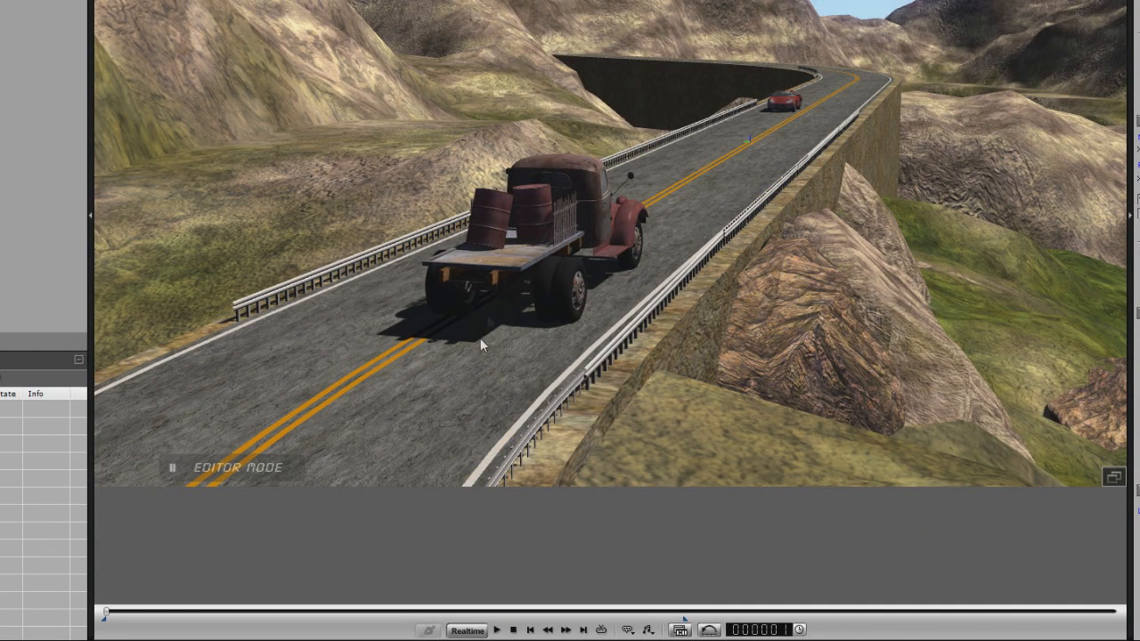
pyautogui.click(496, 630)
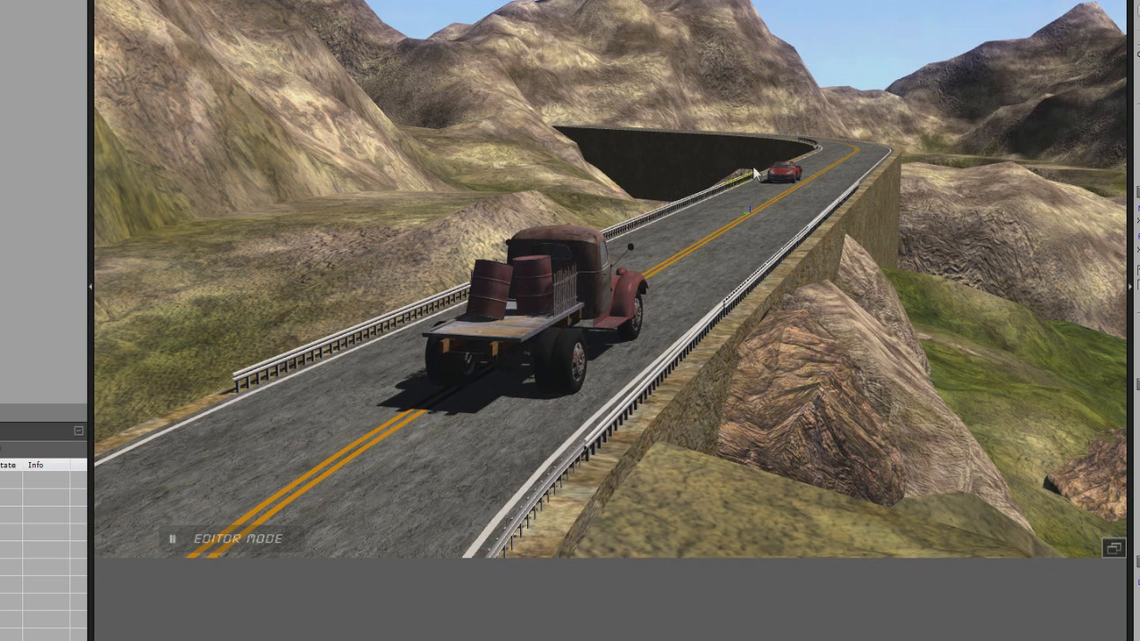
pyautogui.moveTo(794, 175)
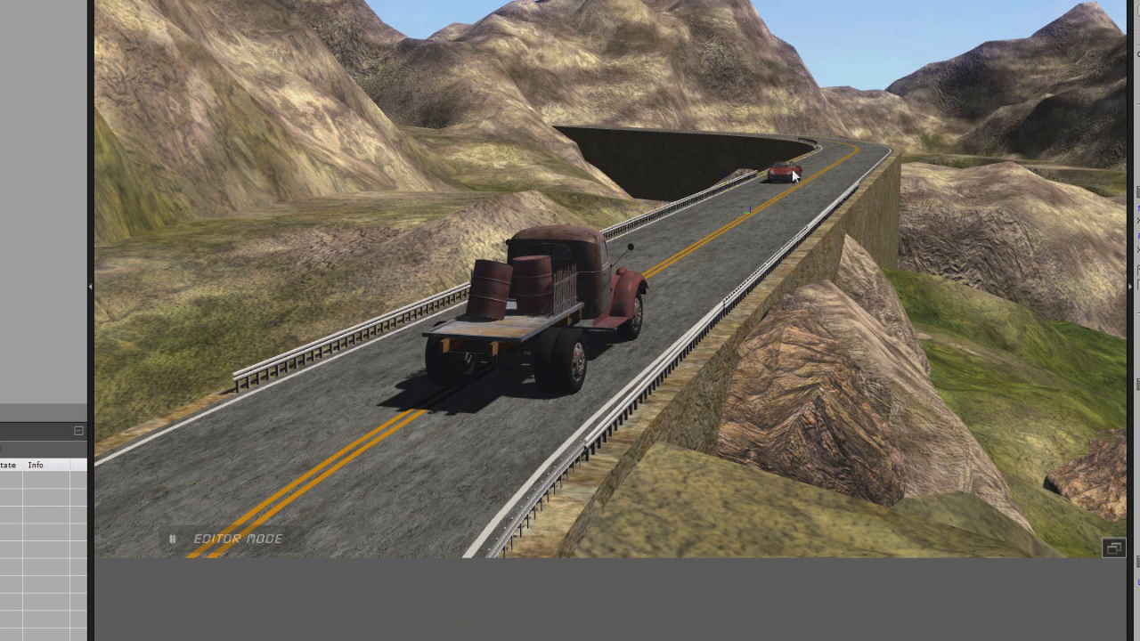